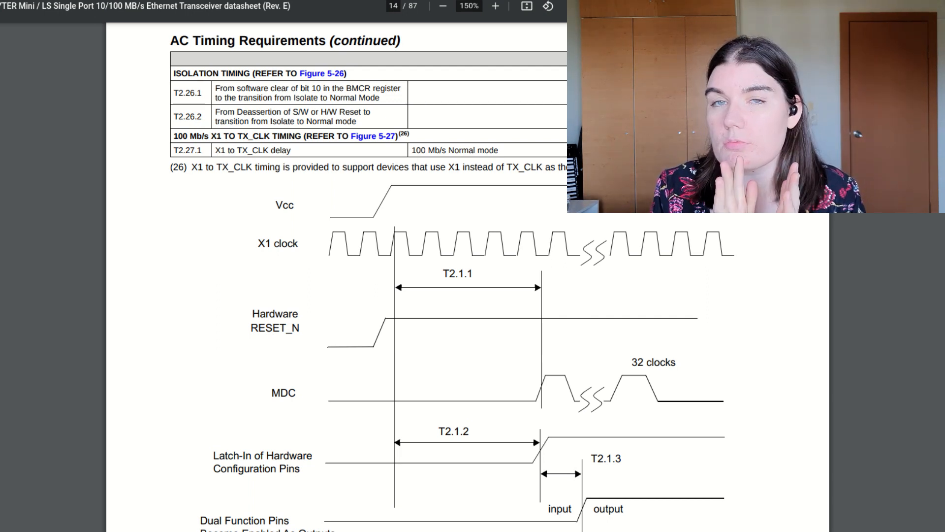
- Scroll the datasheet to page 12's AC Timing Requirements table for MII transmit and receive
scroll("down", 3)
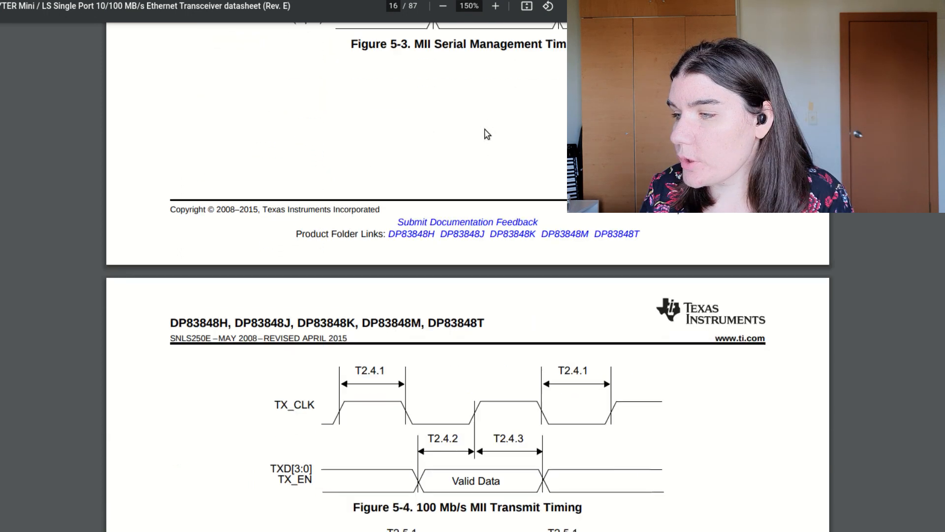
scroll("down", 3)
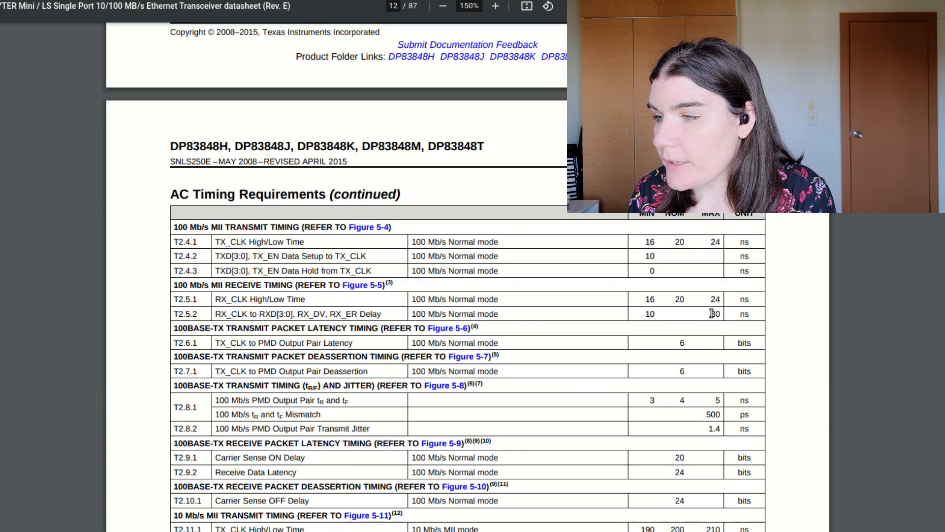
scroll("down", 3)
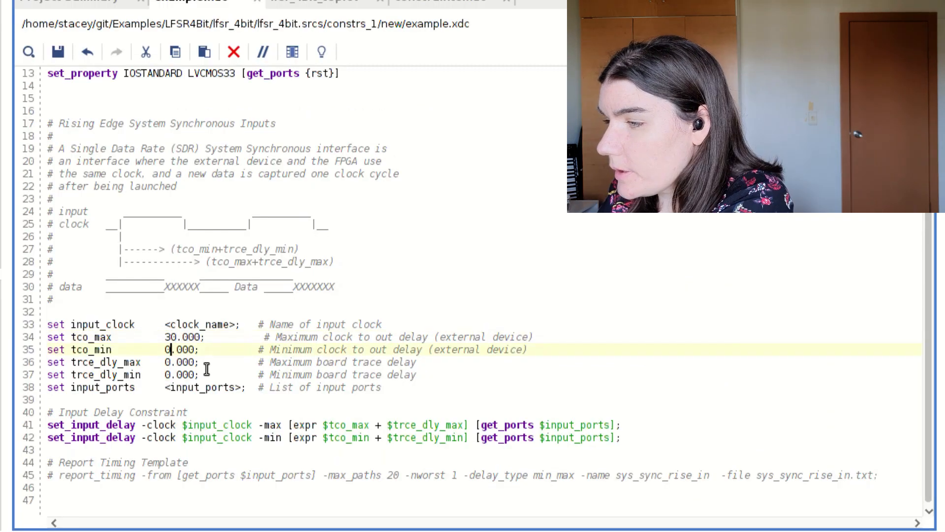
- Set board trace delays to 1, input ports to the MII RX ports, and clock mii_rx_clk
type("1")
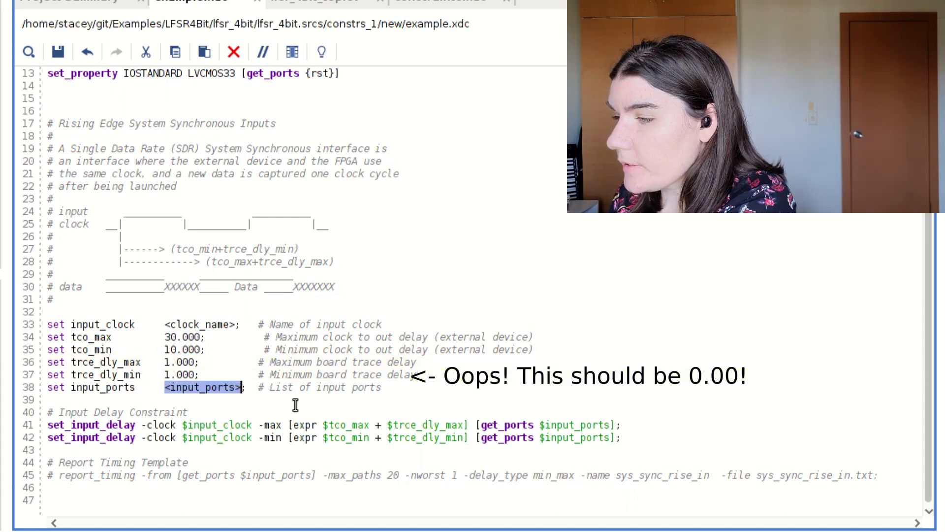
type("mii")
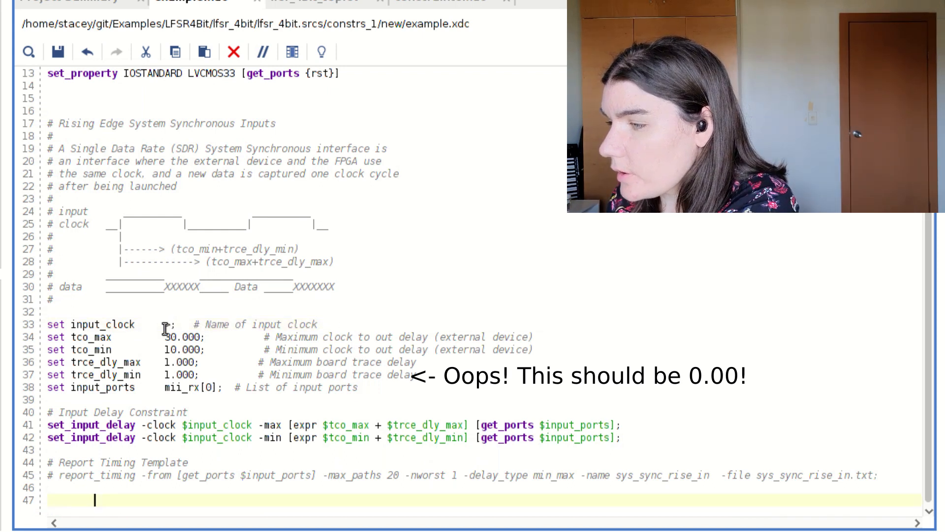
type("mii_rx_clk")
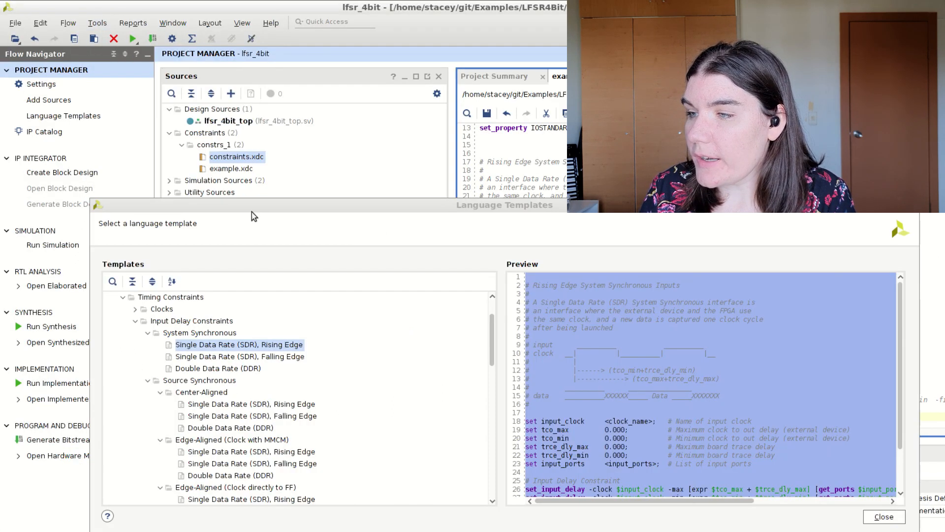
- Collapse the input delay templates and preview the System Synchronous SDR Rising Edge output template
left_click(191, 320)
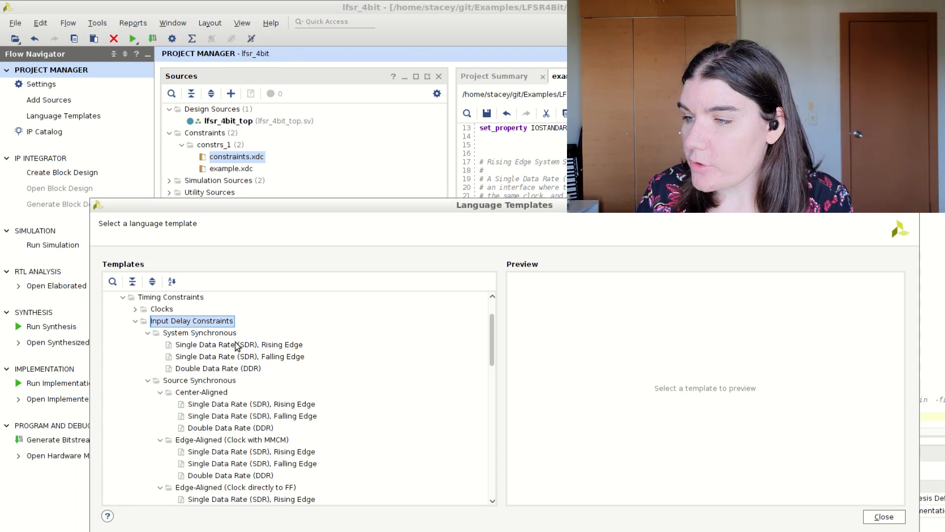
left_click(237, 345)
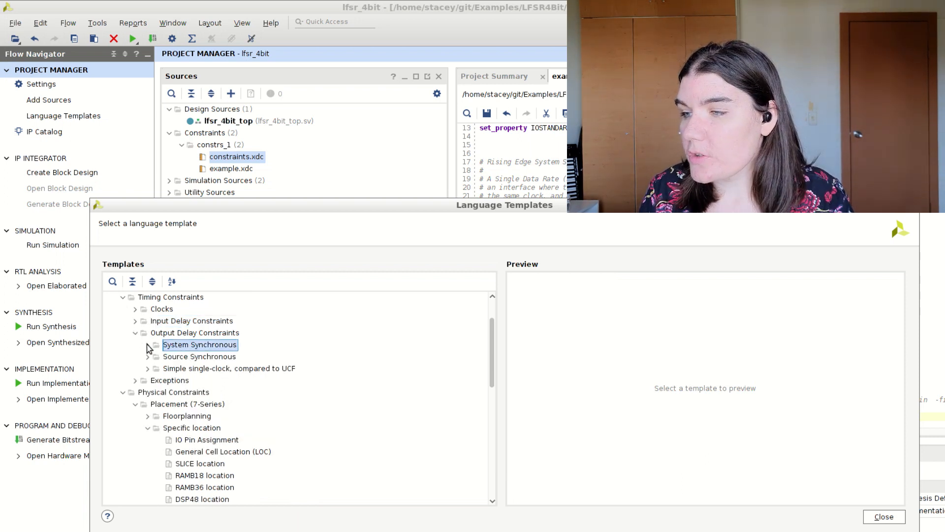
left_click(239, 392)
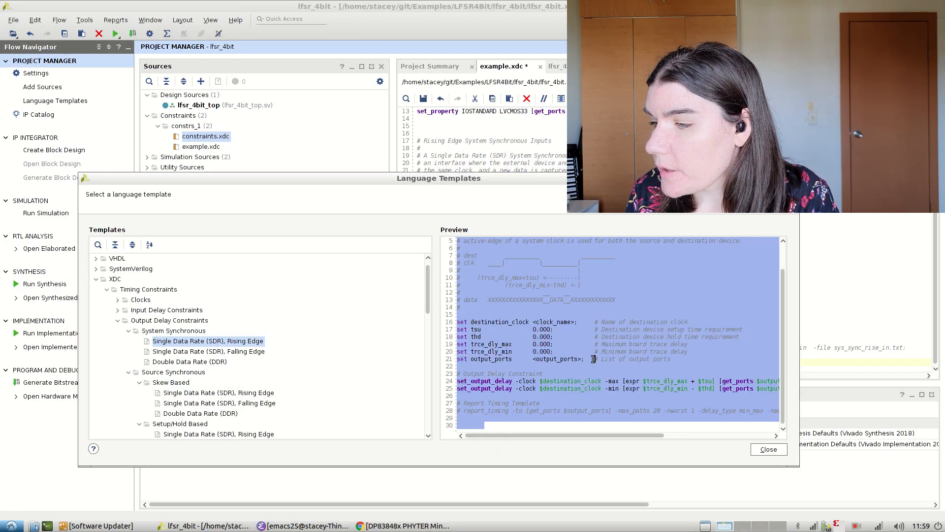
left_click(768, 449)
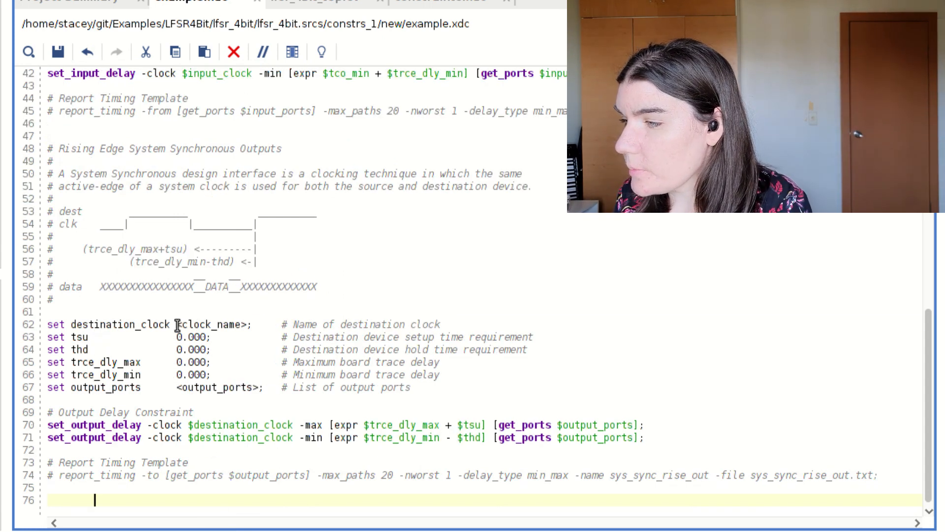
- Set destination clock mii_tx_clk, tsu 10, and output ports {mii_tx[*]} in the output template
type("mii_tx_clk")
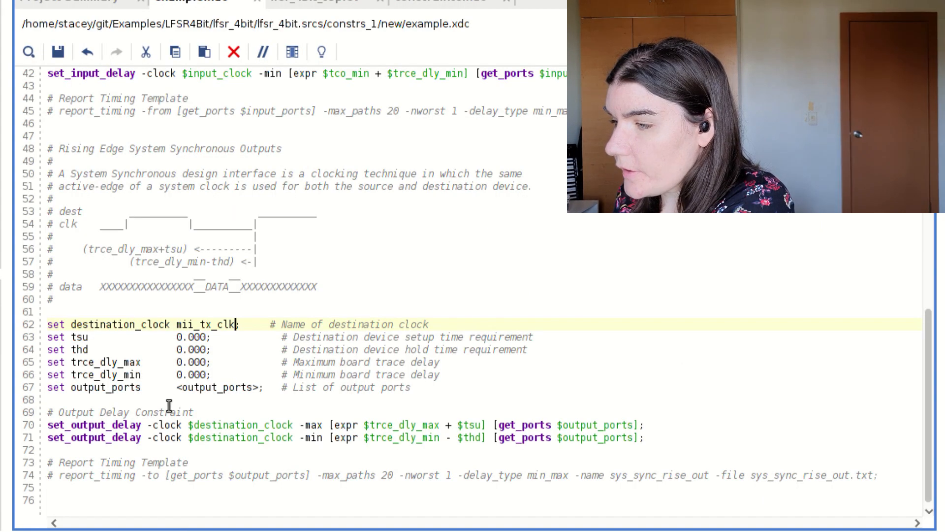
type("10")
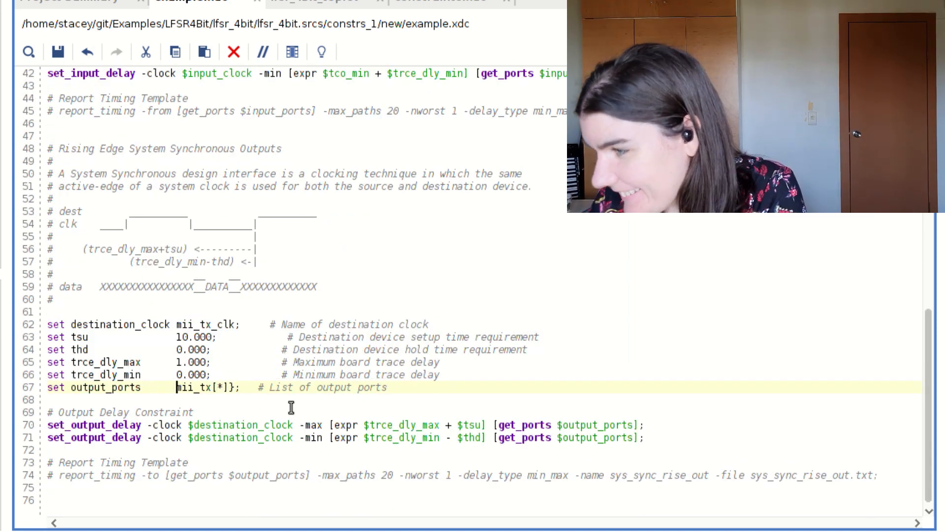
type("{")
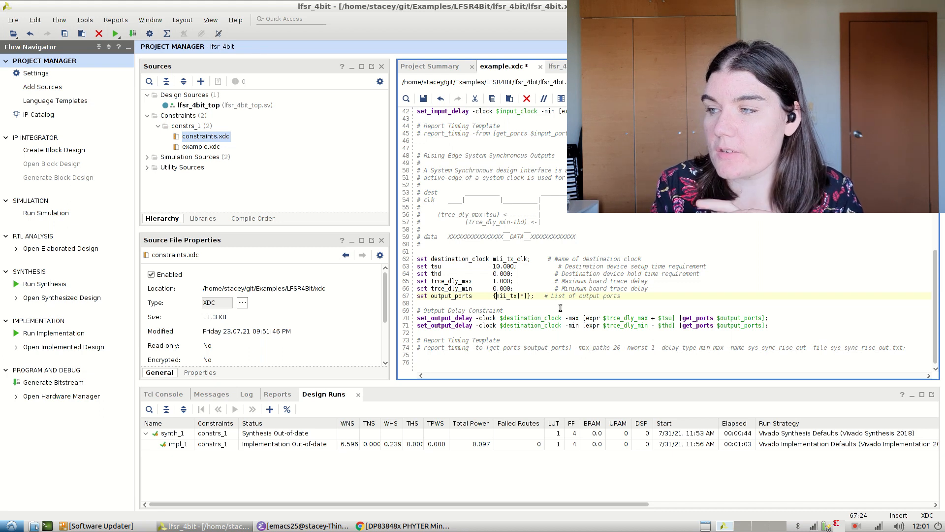
left_click(395, 525)
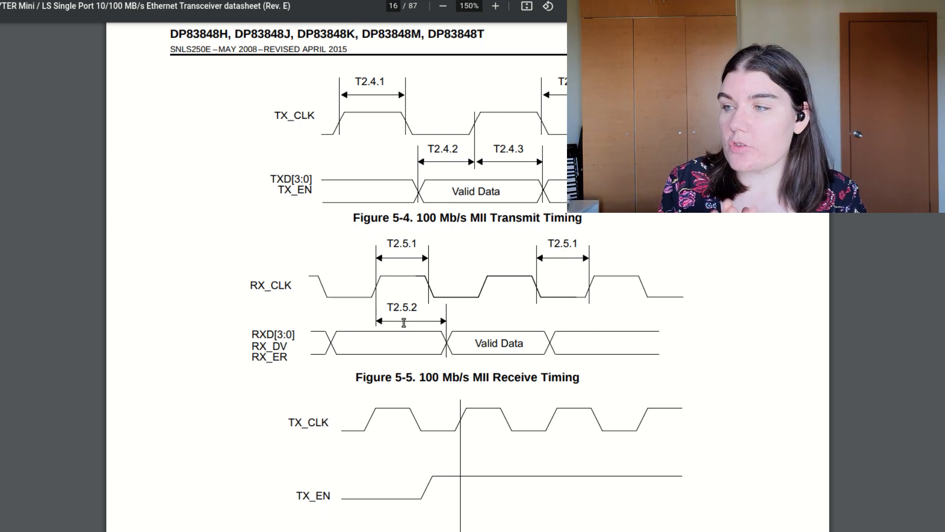
- Scroll the datasheet to page 16's 100 Mb/s MII timing Figures 5-4 and 5-5
scroll("up", 3)
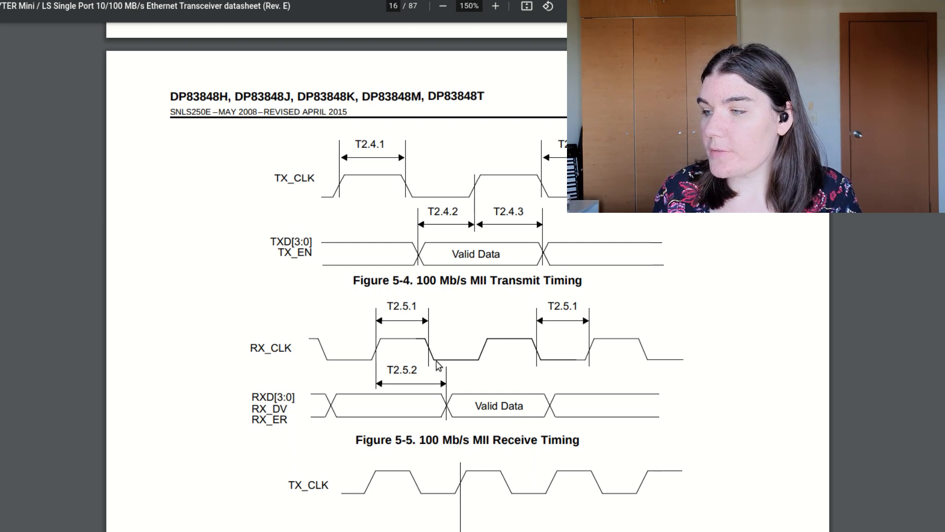
mouse_move(563, 397)
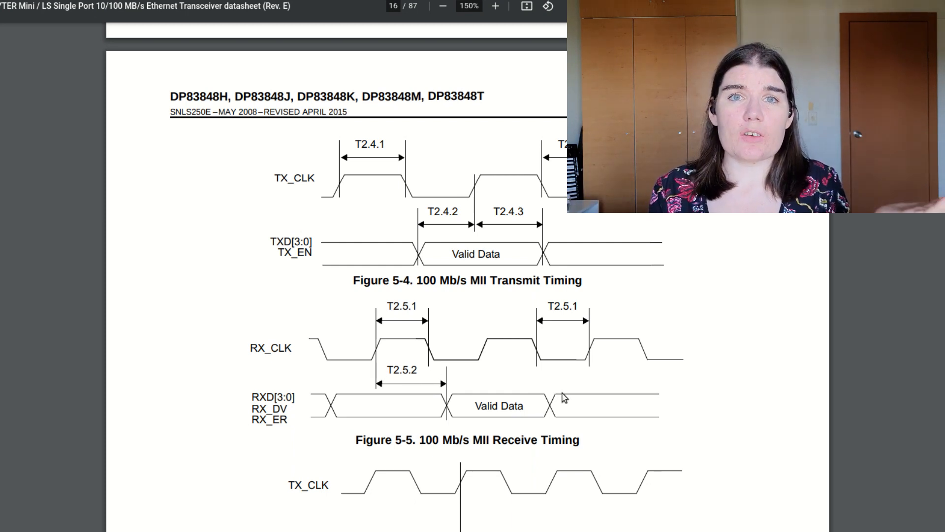